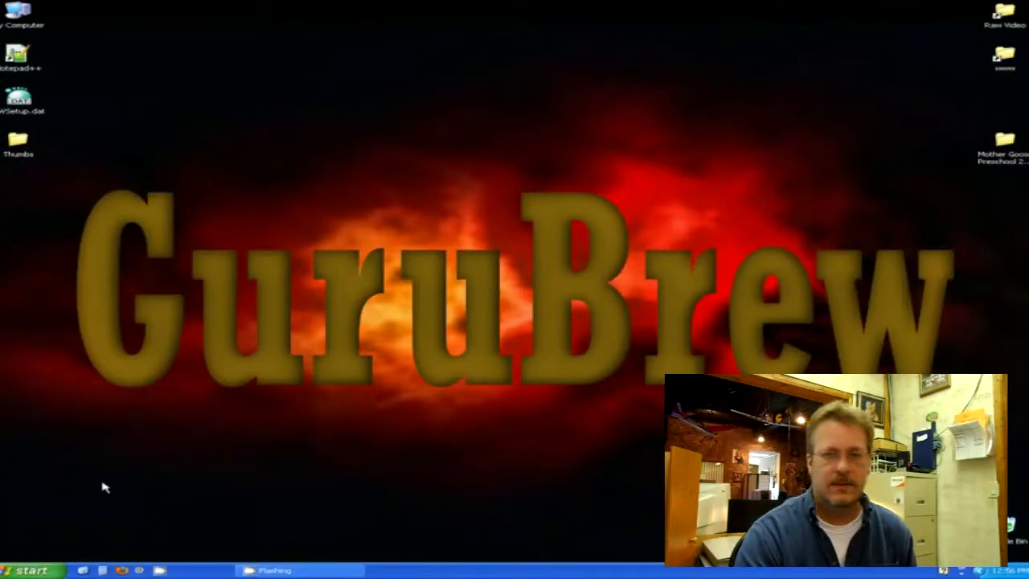
# Launch msconfig through the Start menu's Run box.
pyautogui.click(24, 569)
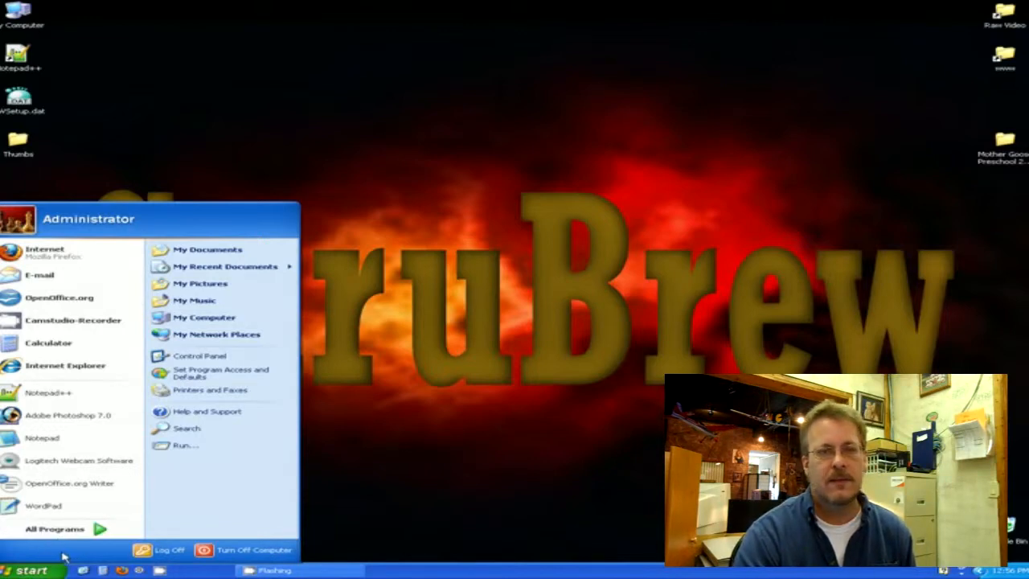
pyautogui.moveTo(187, 446)
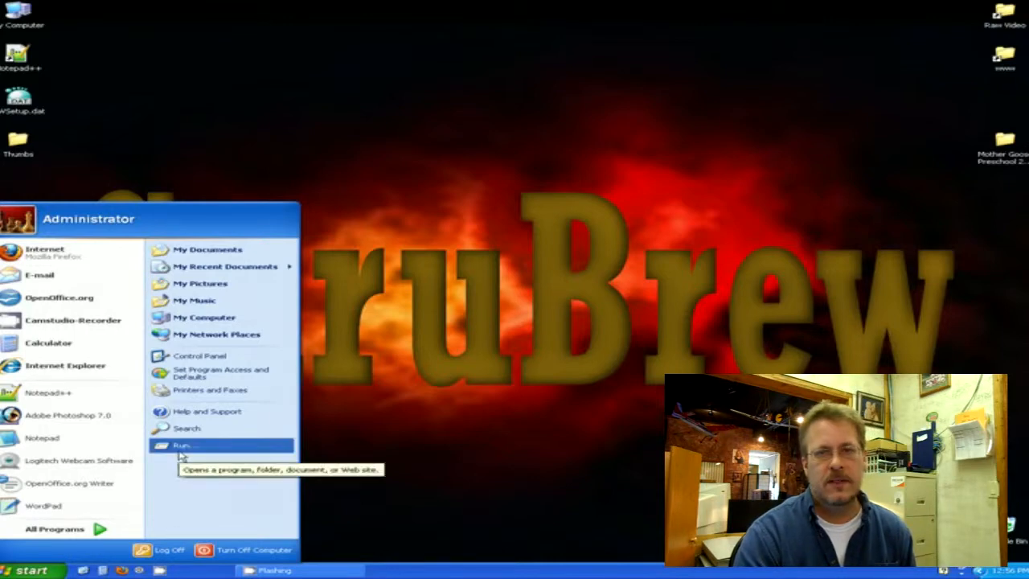
pyautogui.click(182, 444)
pyautogui.write('msco')
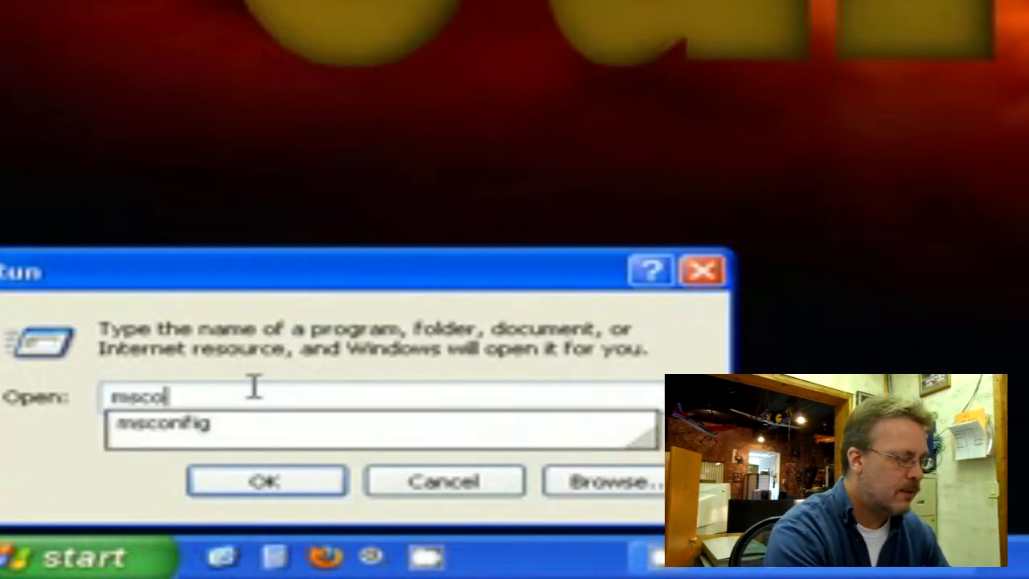
pyautogui.click(169, 425)
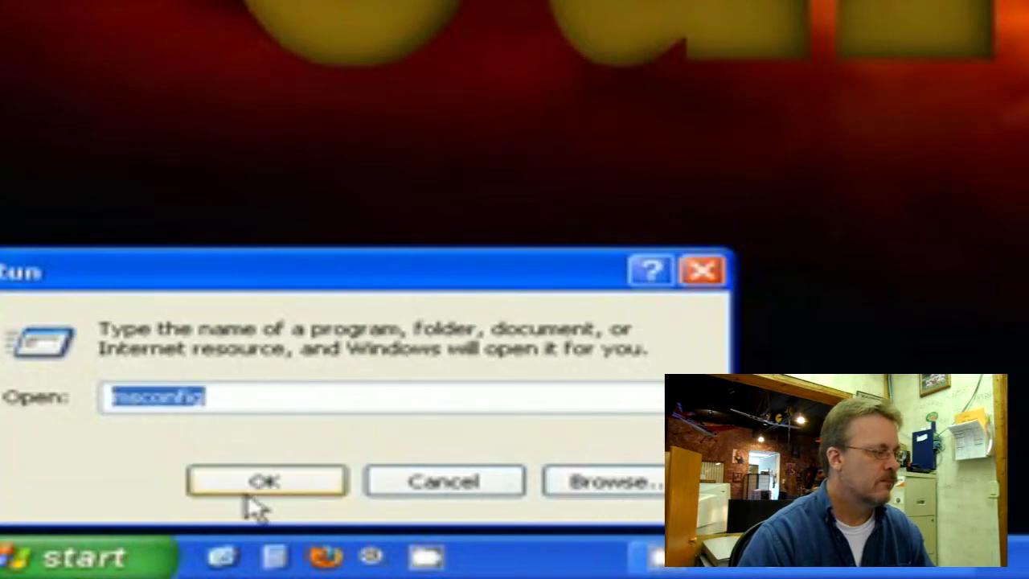
pyautogui.click(267, 481)
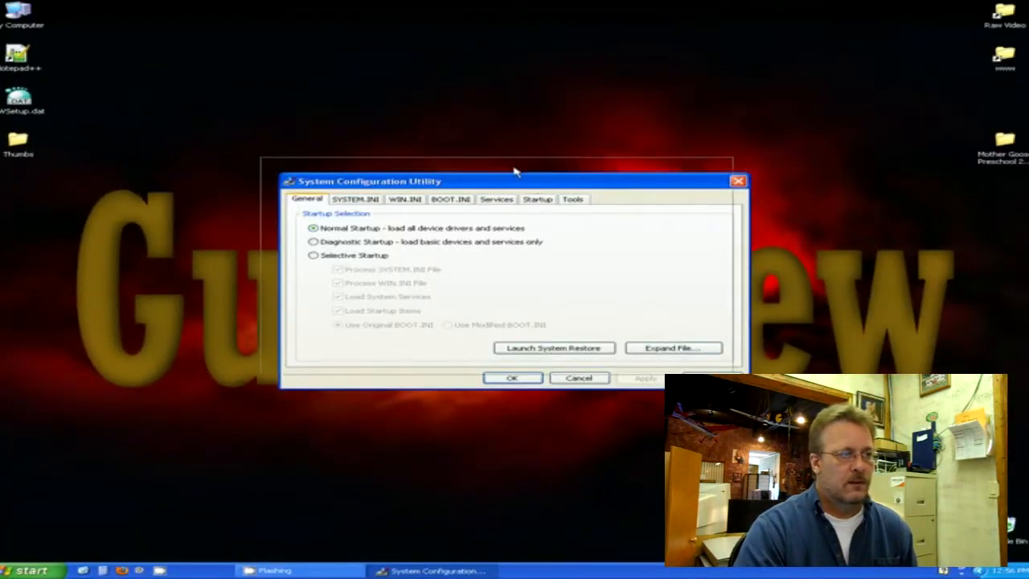
# Reposition the msconfig window and scroll through the Startup tab's program list.
pyautogui.moveTo(514, 181); pyautogui.dragTo(487, 160)
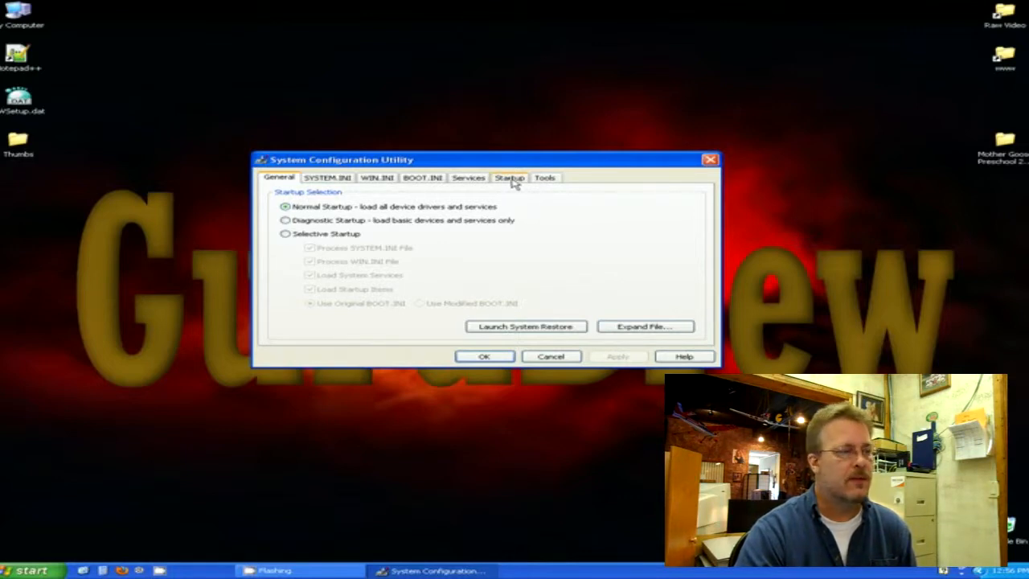
pyautogui.click(510, 178)
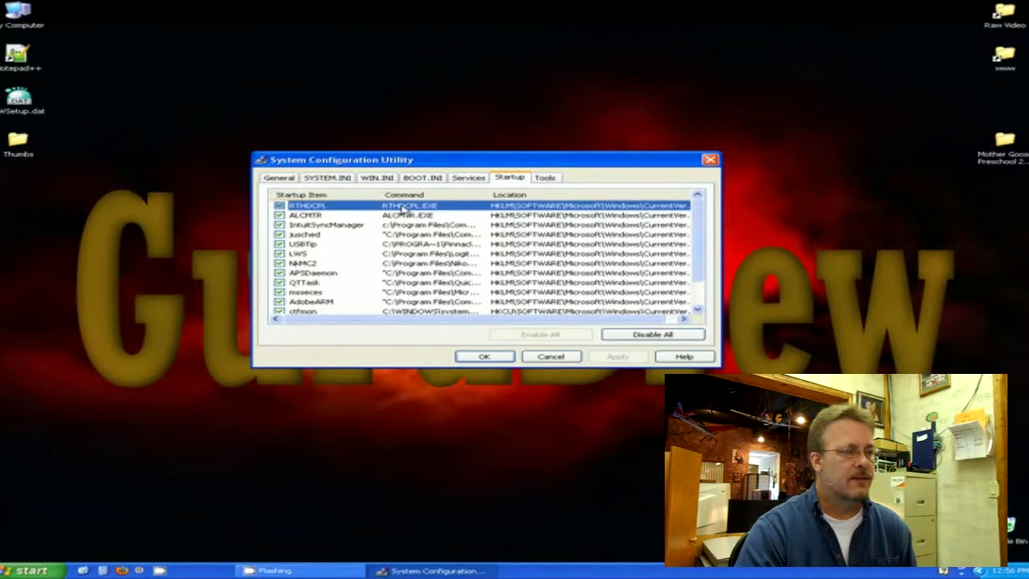
pyautogui.scroll(-3)
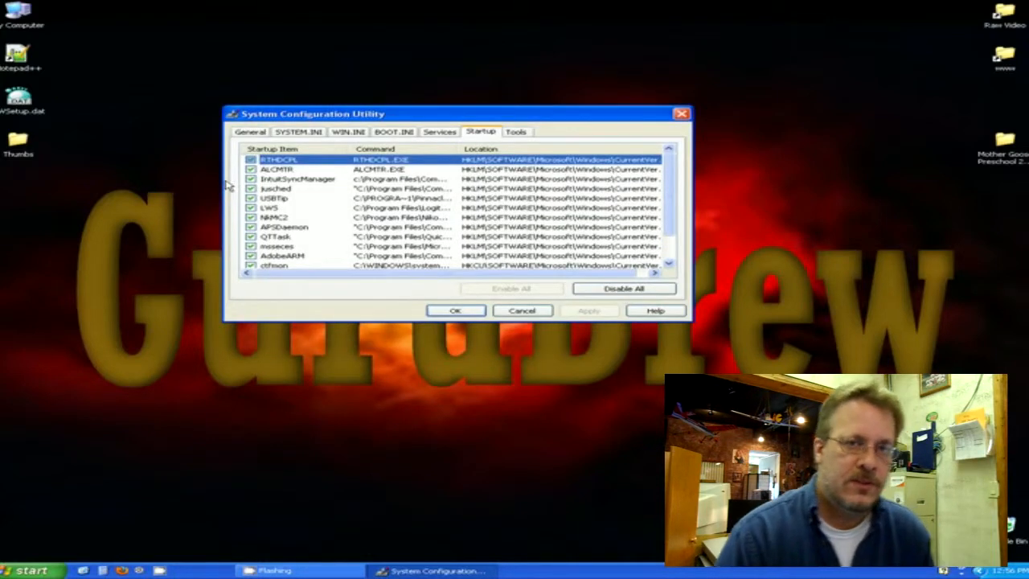
pyautogui.moveTo(231, 207)
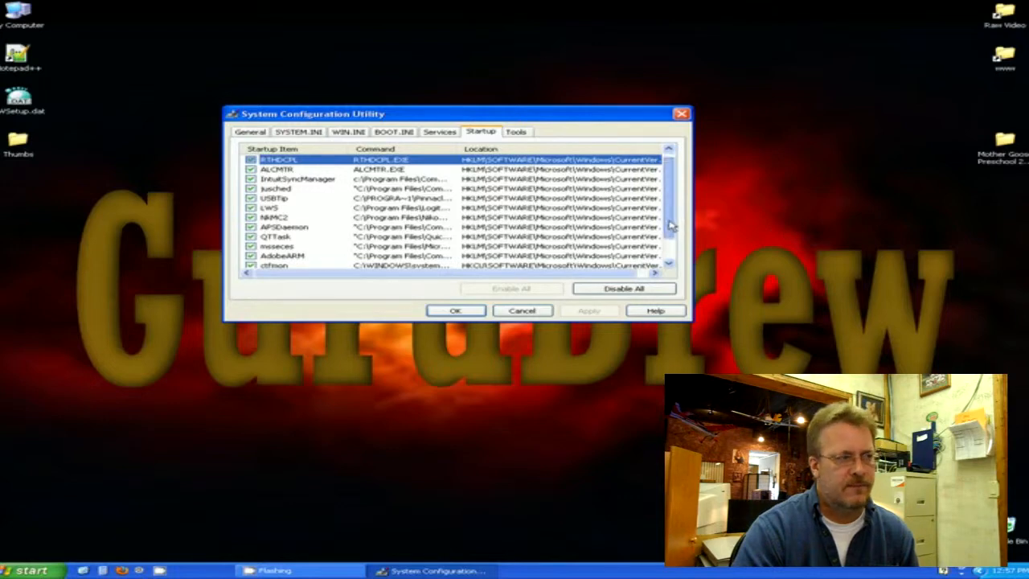
pyautogui.scroll(-3)
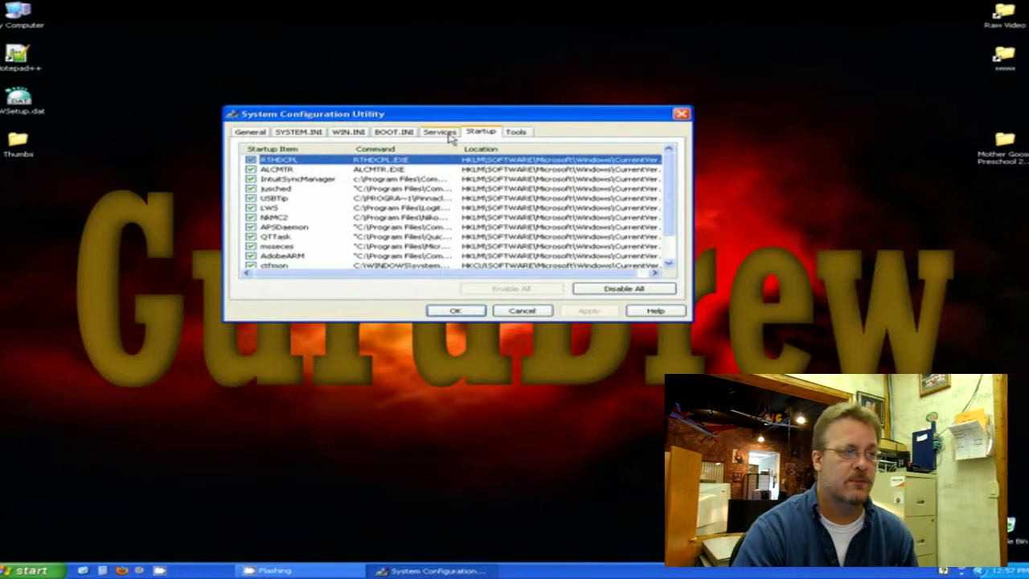
pyautogui.click(440, 131)
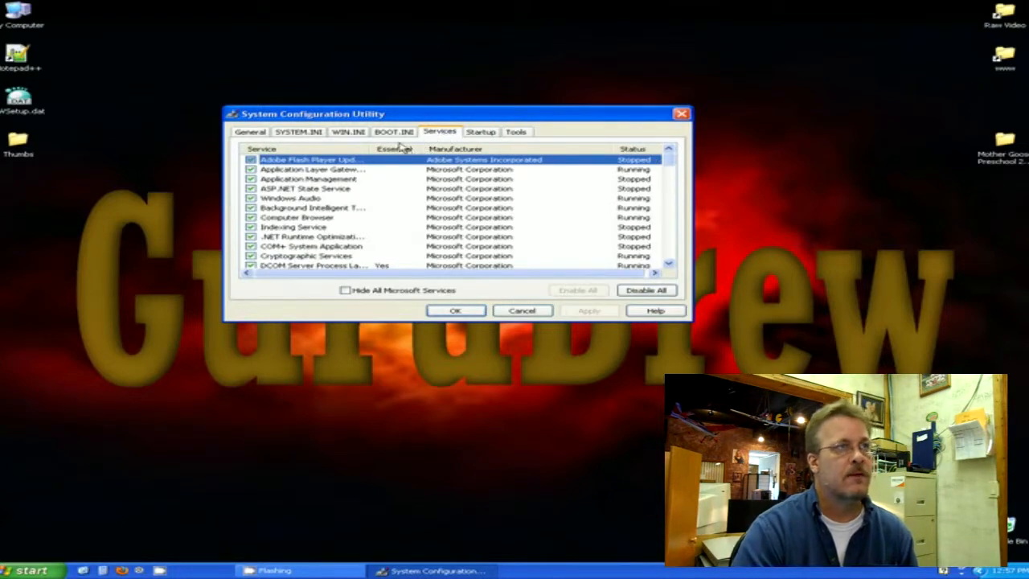
pyautogui.click(481, 131)
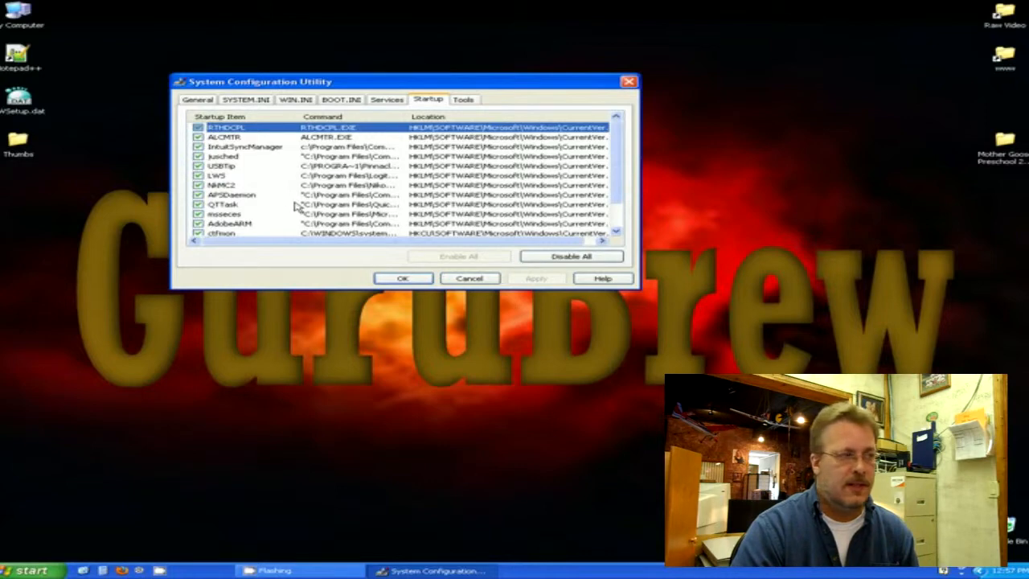
pyautogui.moveTo(289, 208)
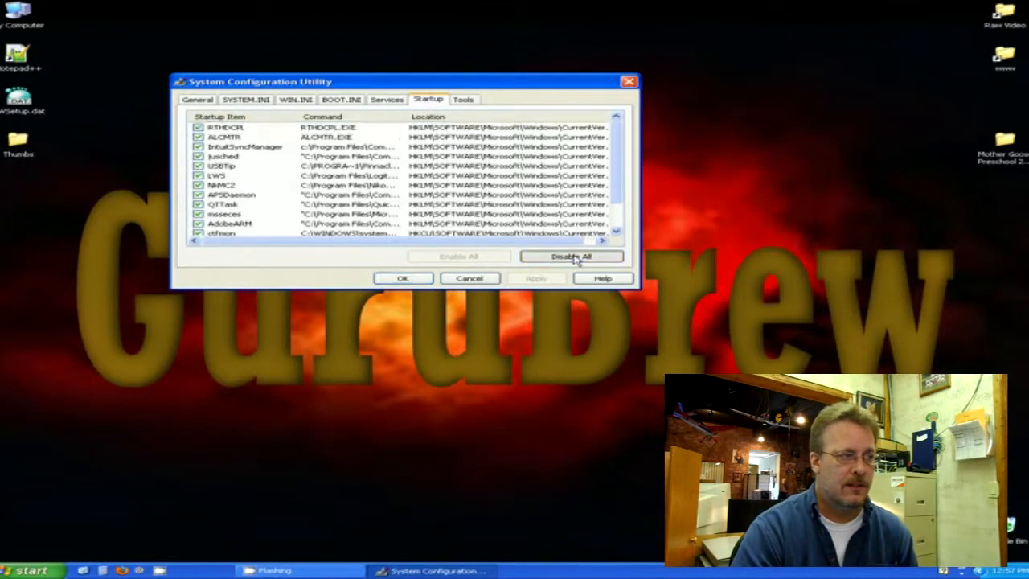
pyautogui.click(571, 256)
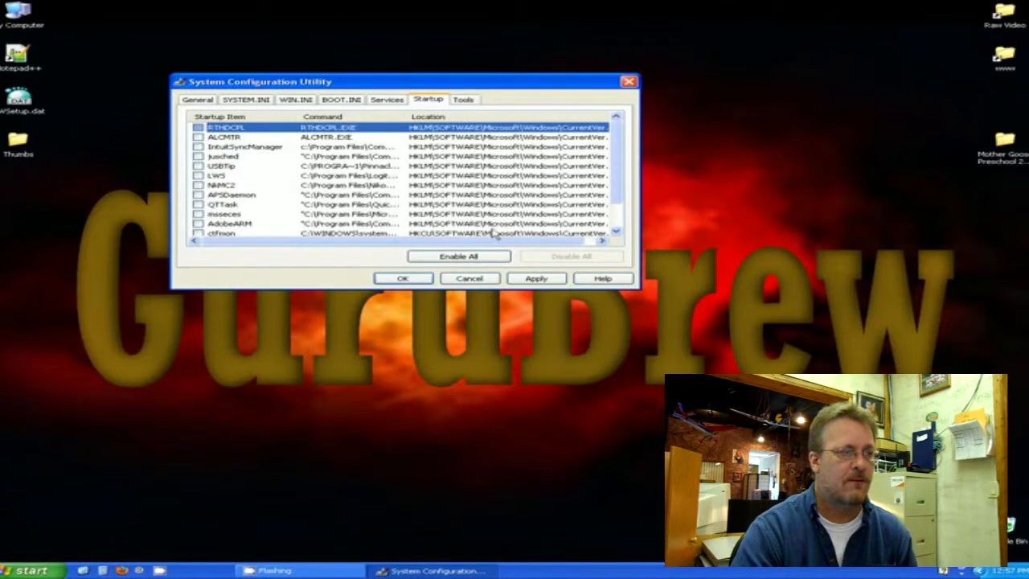
pyautogui.click(458, 256)
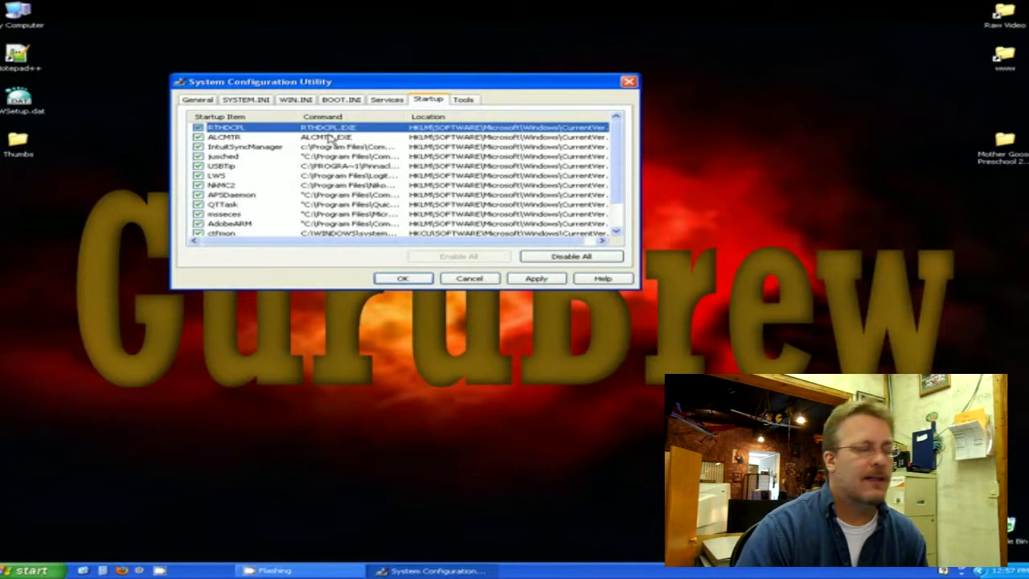
pyautogui.moveTo(474, 171)
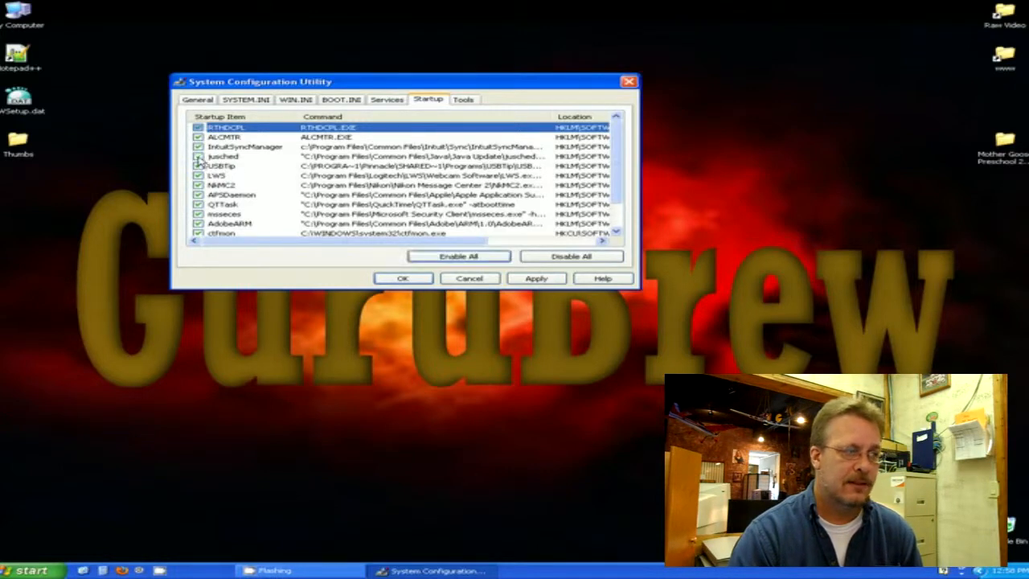
# Disable jusched and USBTip in the Startup list.
pyautogui.click(199, 164)
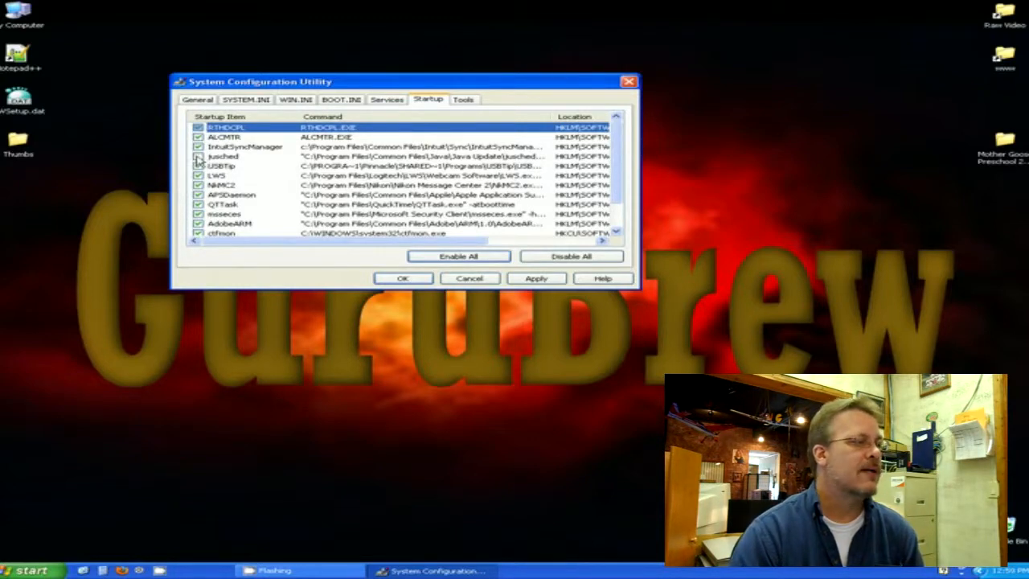
pyautogui.click(198, 156)
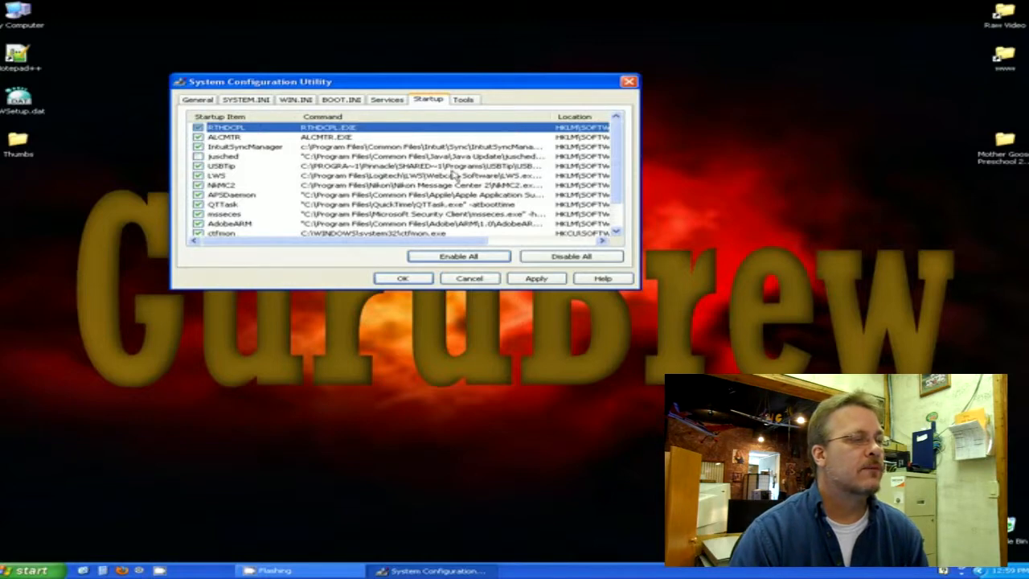
pyautogui.moveTo(552, 137)
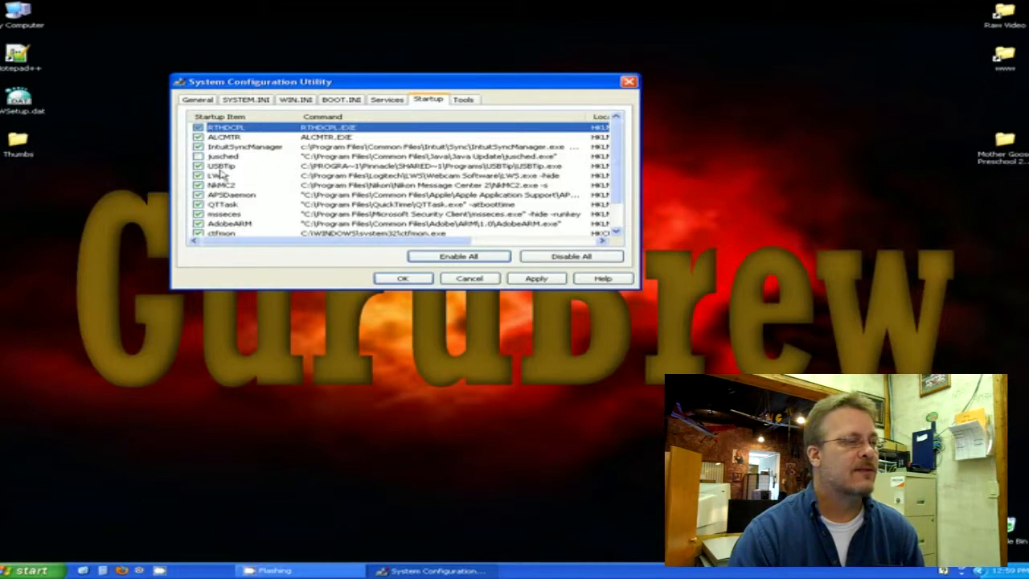
pyautogui.click(183, 174)
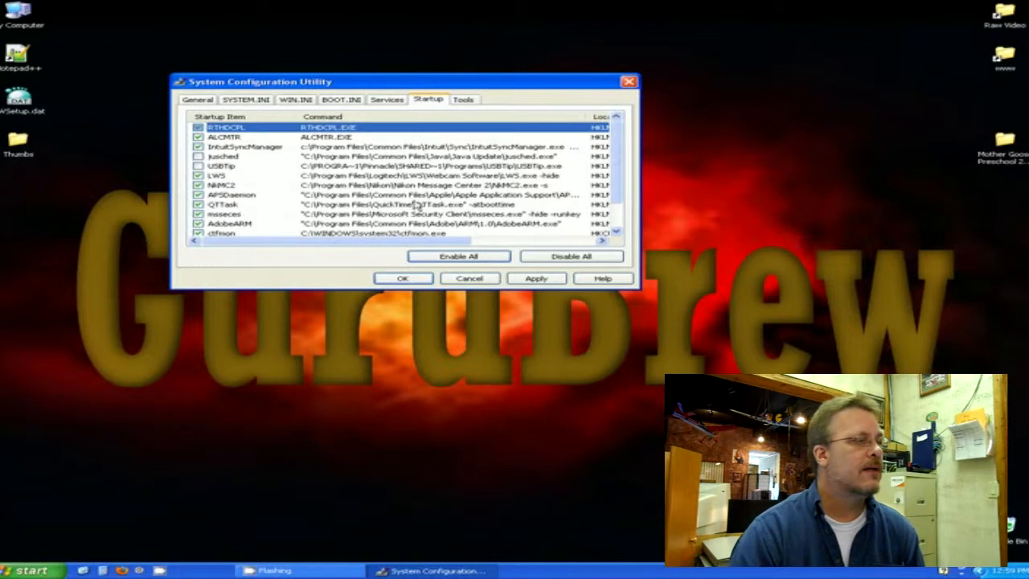
pyautogui.scroll(-3)
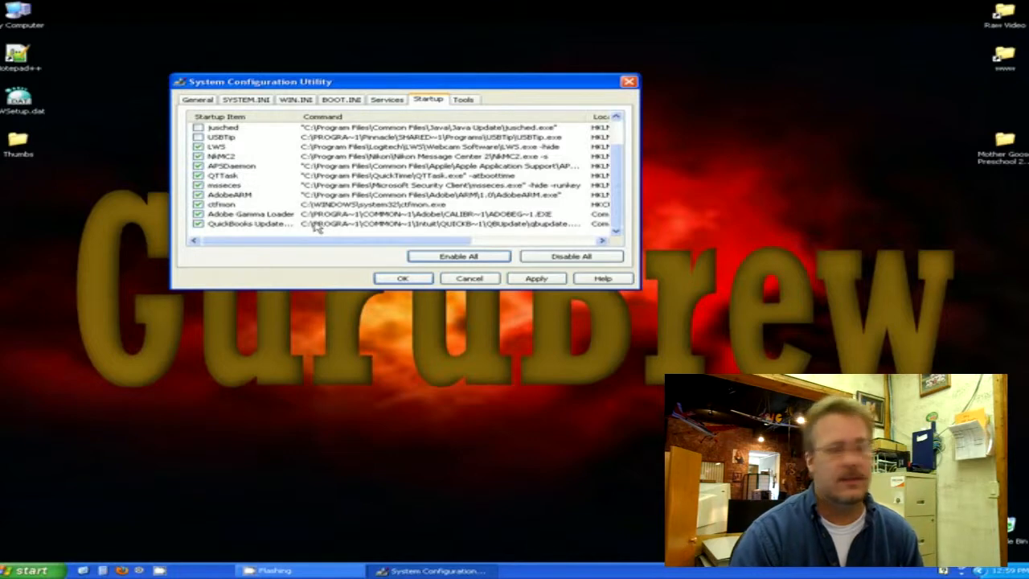
pyautogui.moveTo(286, 216)
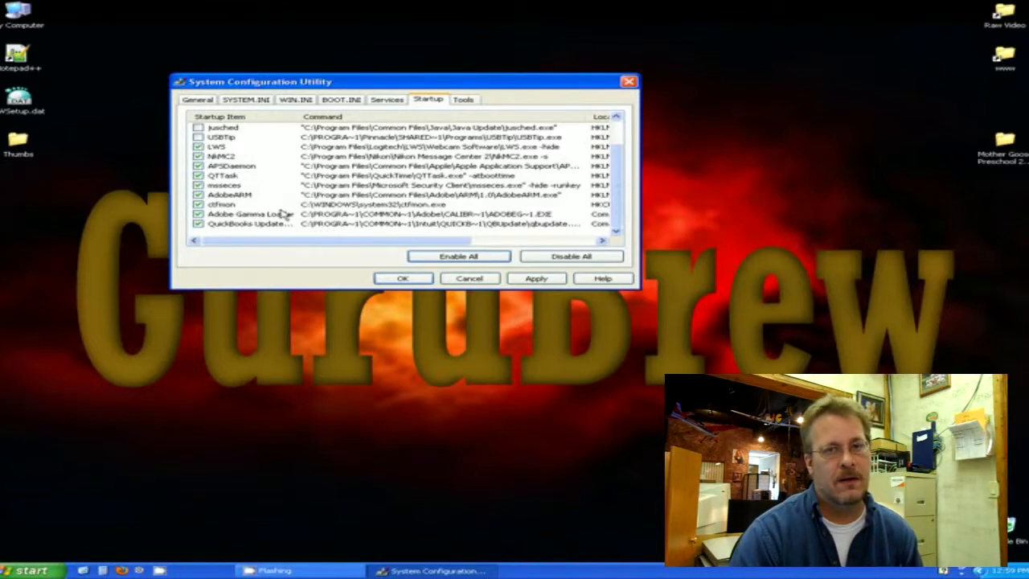
pyautogui.moveTo(277, 206)
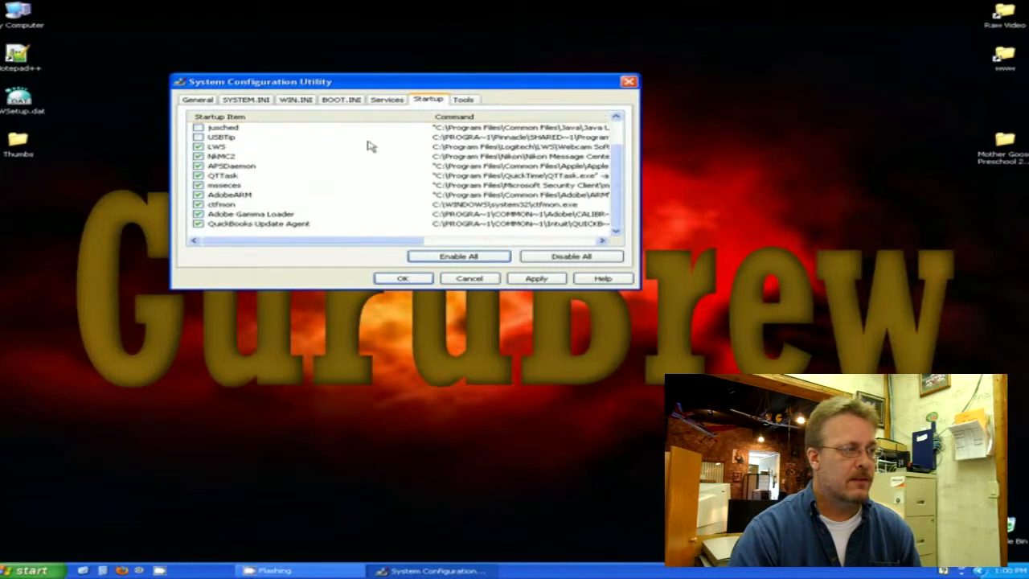
pyautogui.moveTo(267, 228)
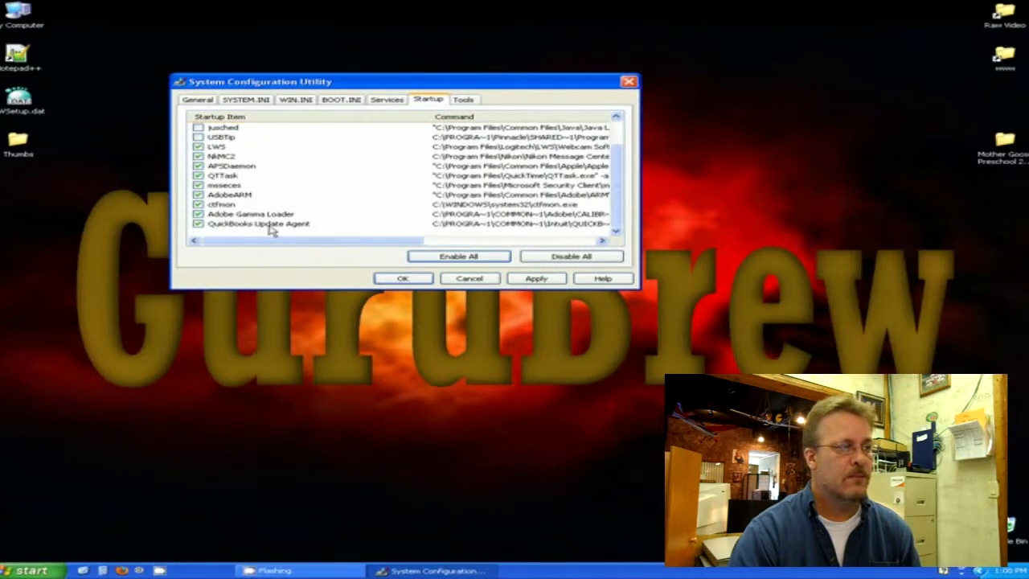
pyautogui.moveTo(314, 232)
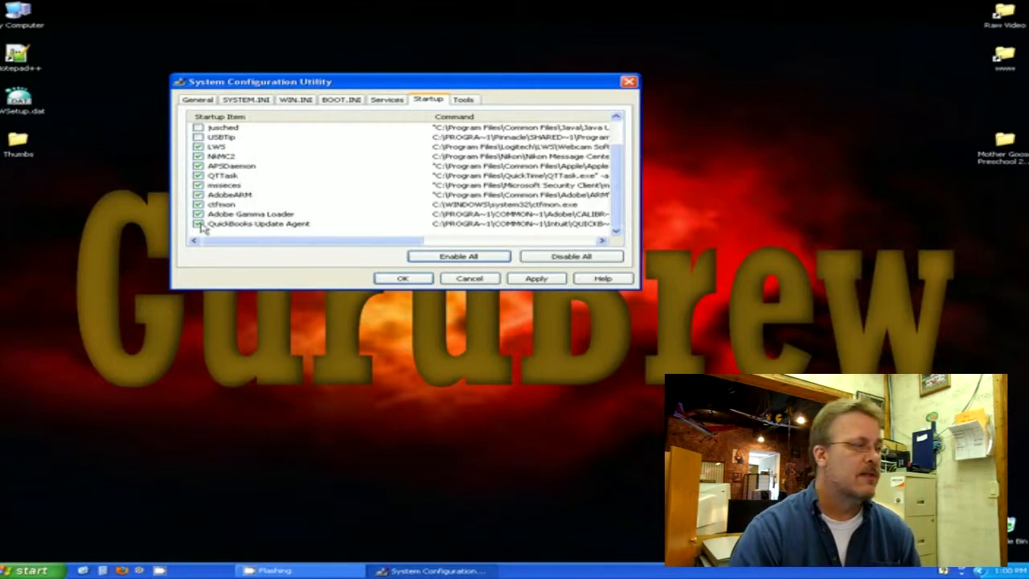
# Clear the QuickBooks Update Agent startup checkbox.
pyautogui.click(199, 224)
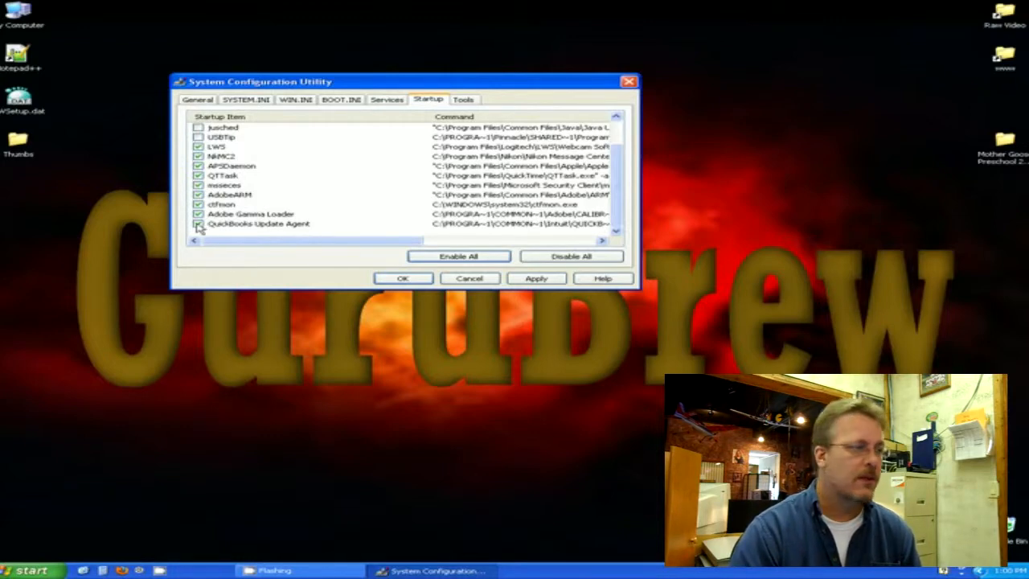
pyautogui.click(197, 224)
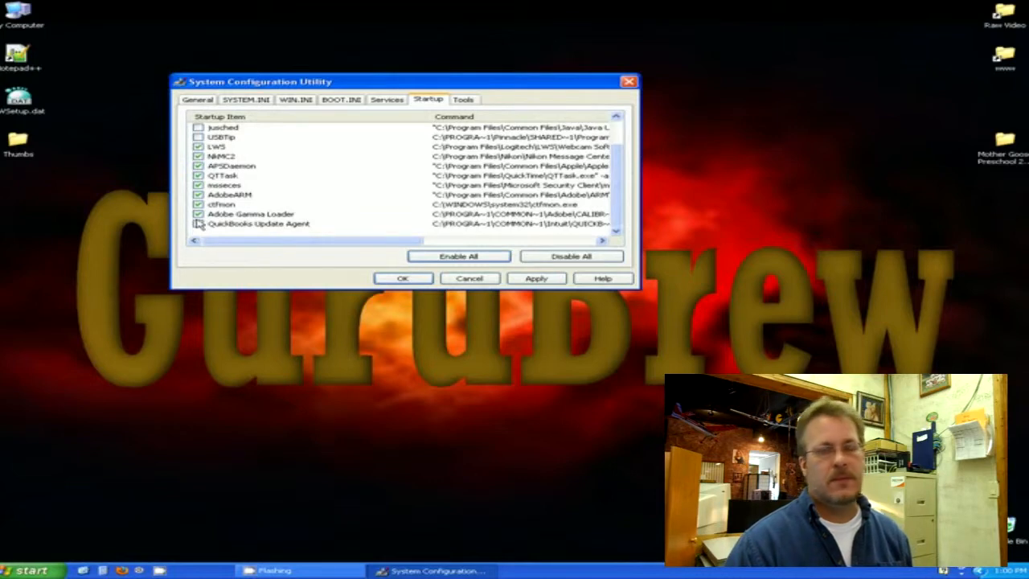
pyautogui.click(197, 223)
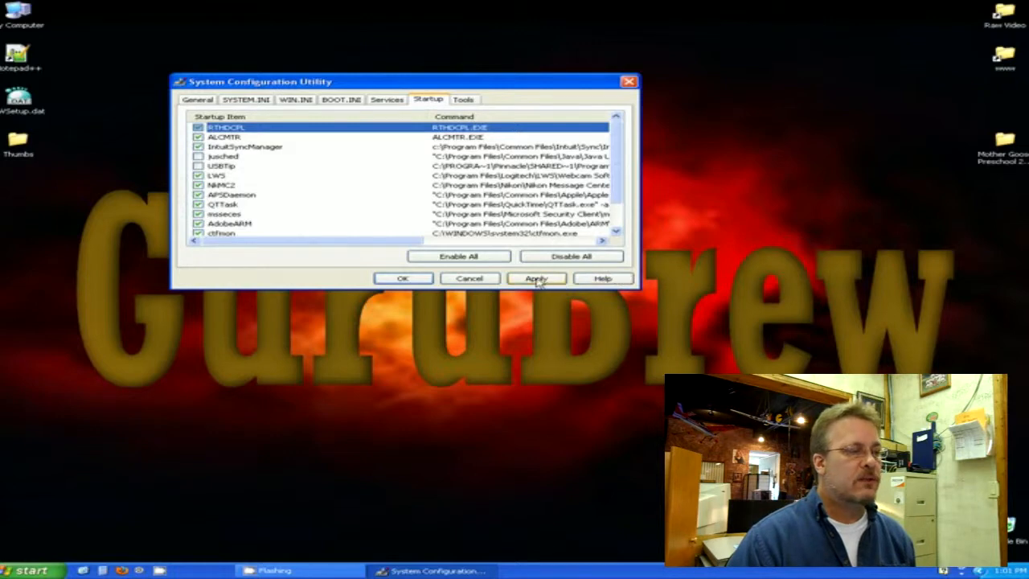
# Apply the Startup tab changes so OK becomes Close.
pyautogui.click(536, 278)
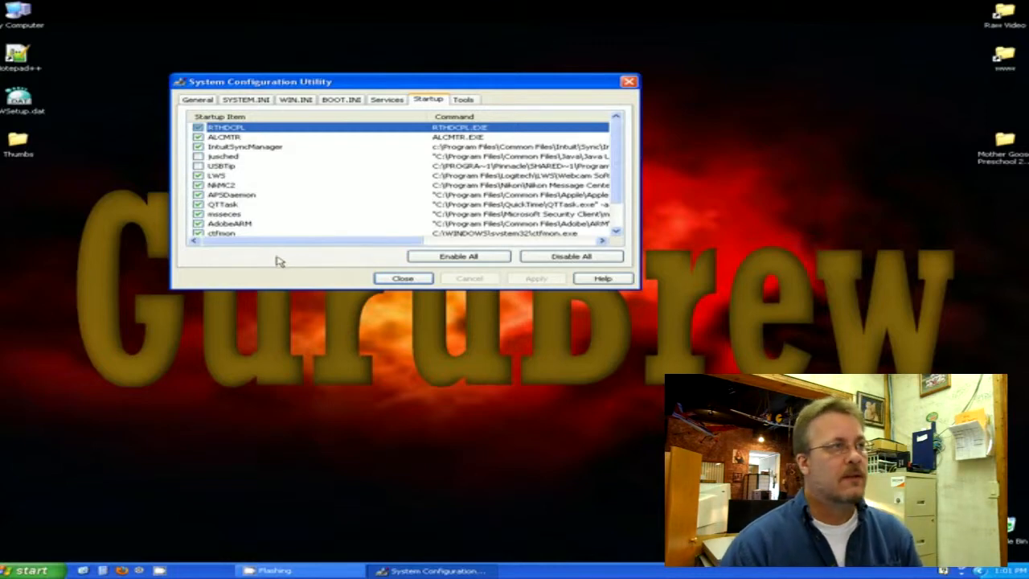
pyautogui.moveTo(271, 256)
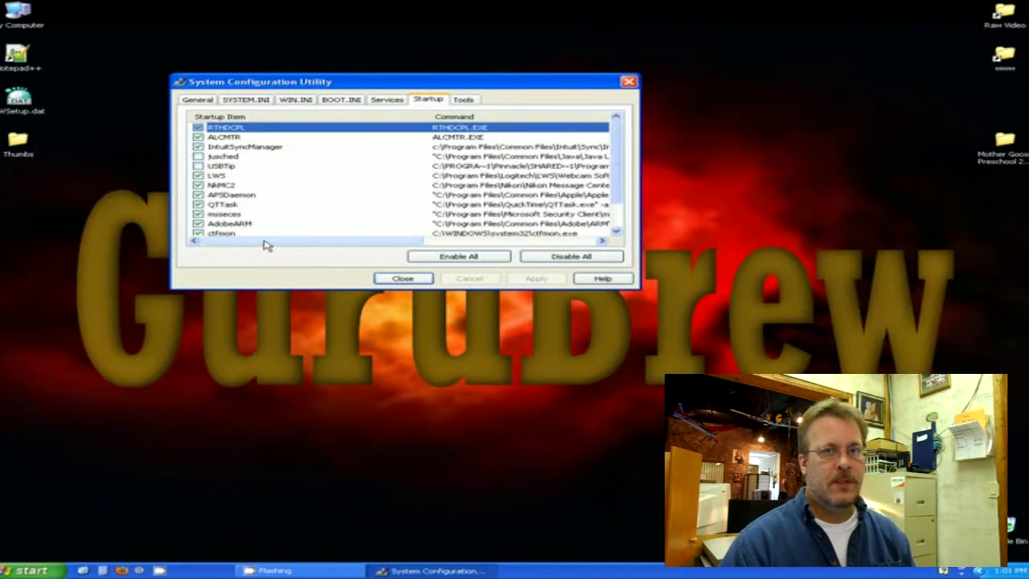
pyautogui.moveTo(370, 225)
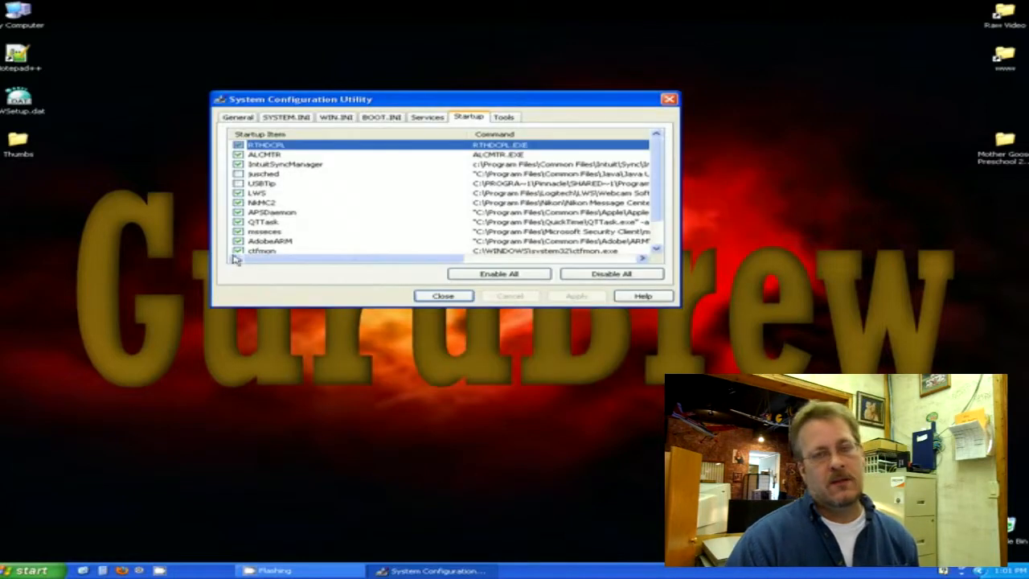
pyautogui.moveTo(435, 202)
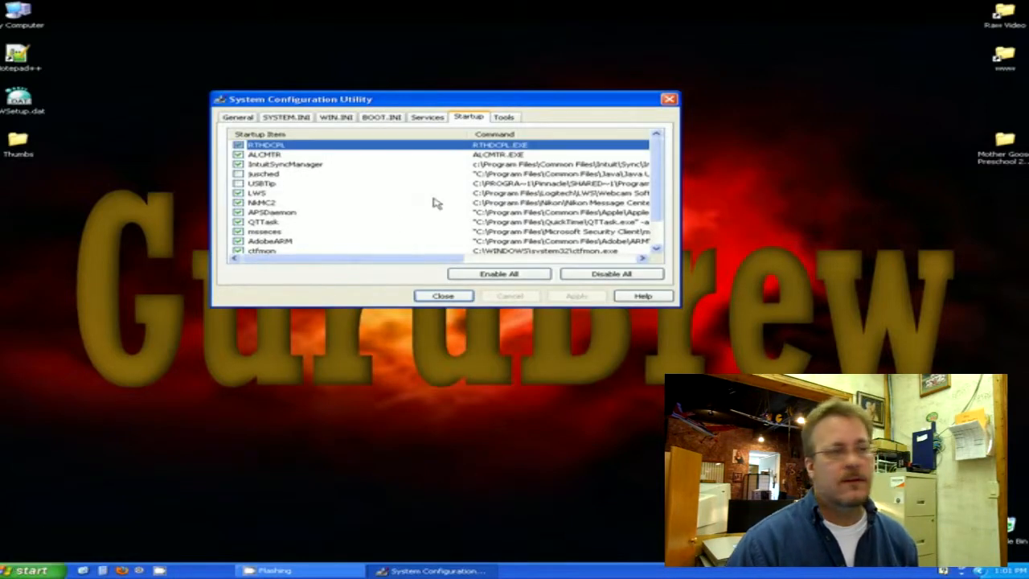
pyautogui.moveTo(335, 247)
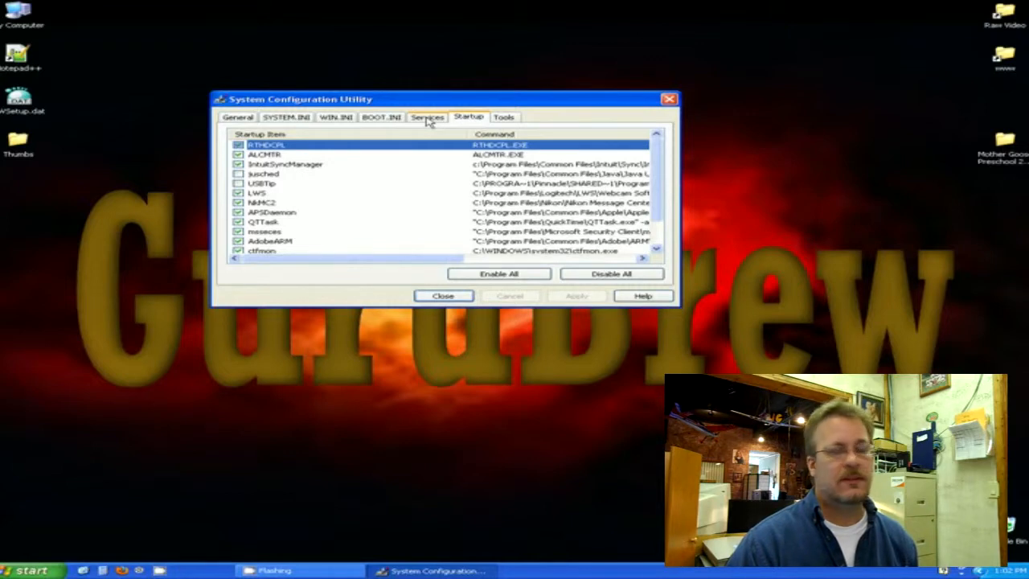
# Switch to the Services tab listing all checked services, including Adobe Flash Player Update.
pyautogui.click(428, 117)
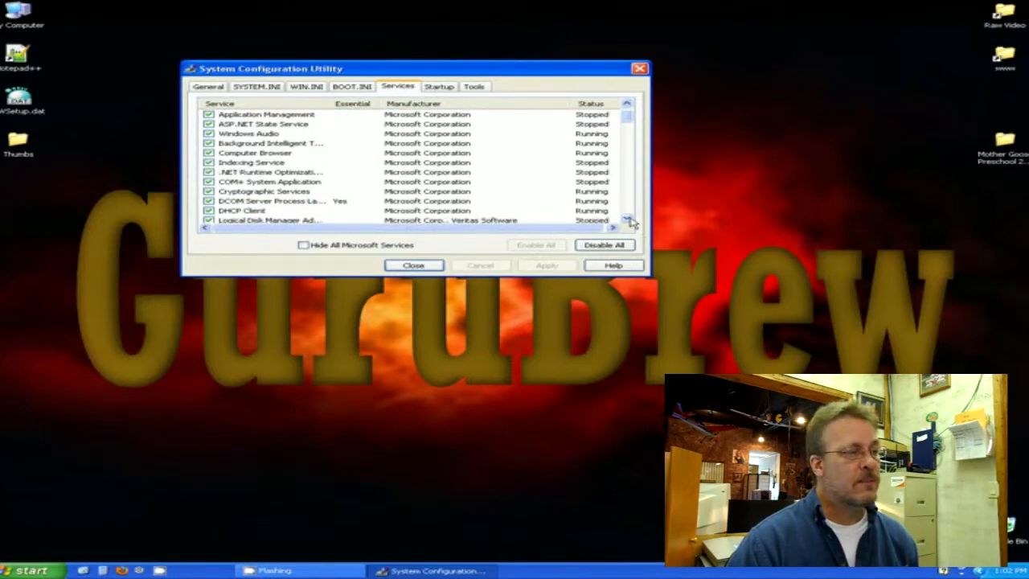
pyautogui.click(622, 221)
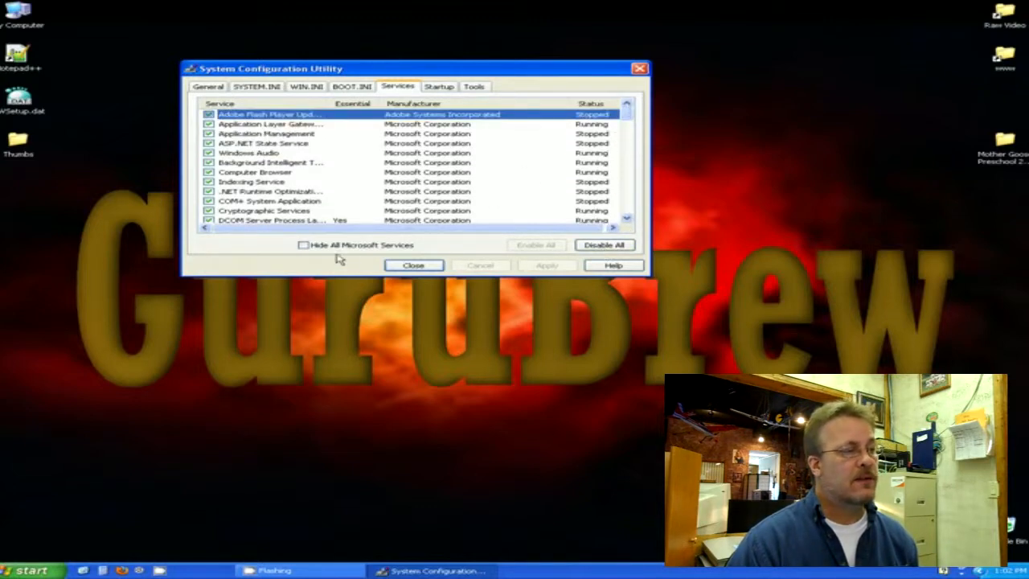
pyautogui.moveTo(354, 254)
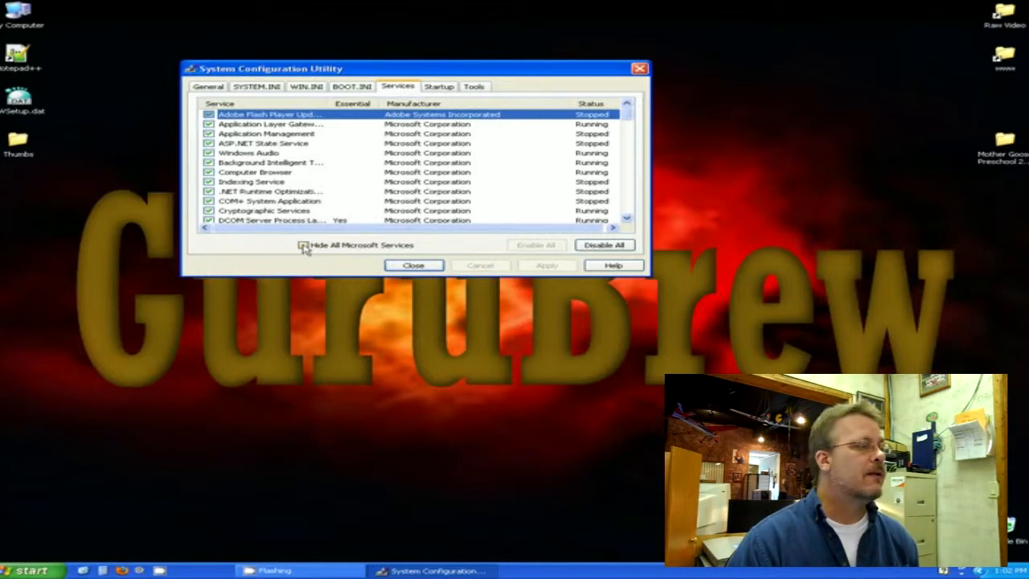
# Enable Hide All Microsoft Services, leaving Adobe, ForceWare and QuickBooks entries.
pyautogui.click(300, 245)
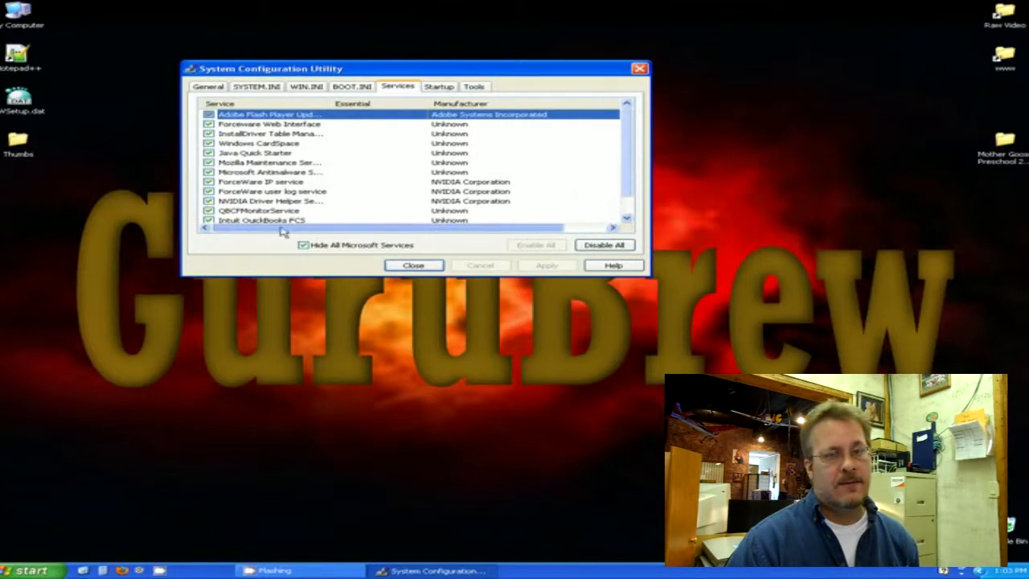
pyautogui.moveTo(146, 380)
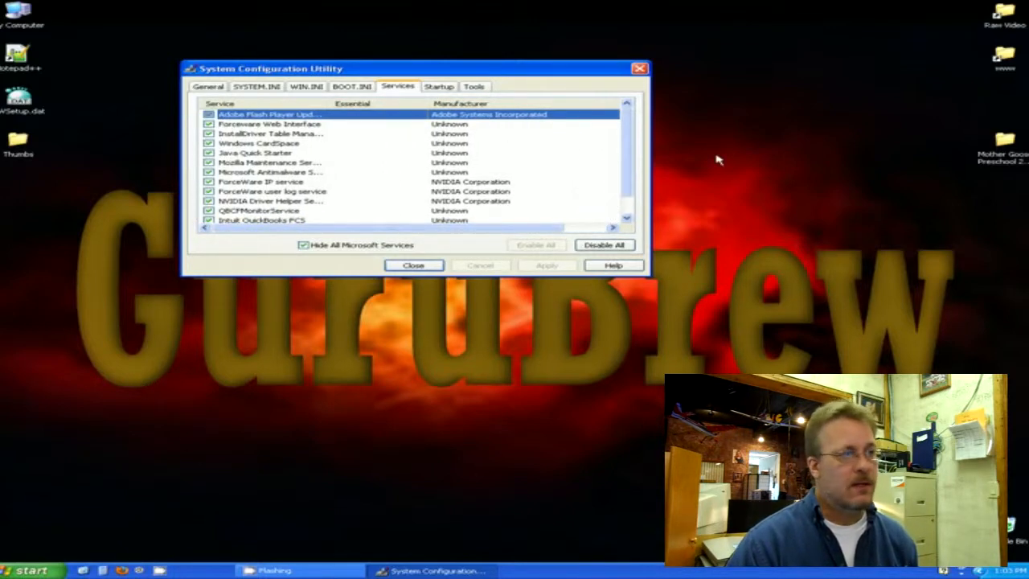
pyautogui.moveTo(858, 213)
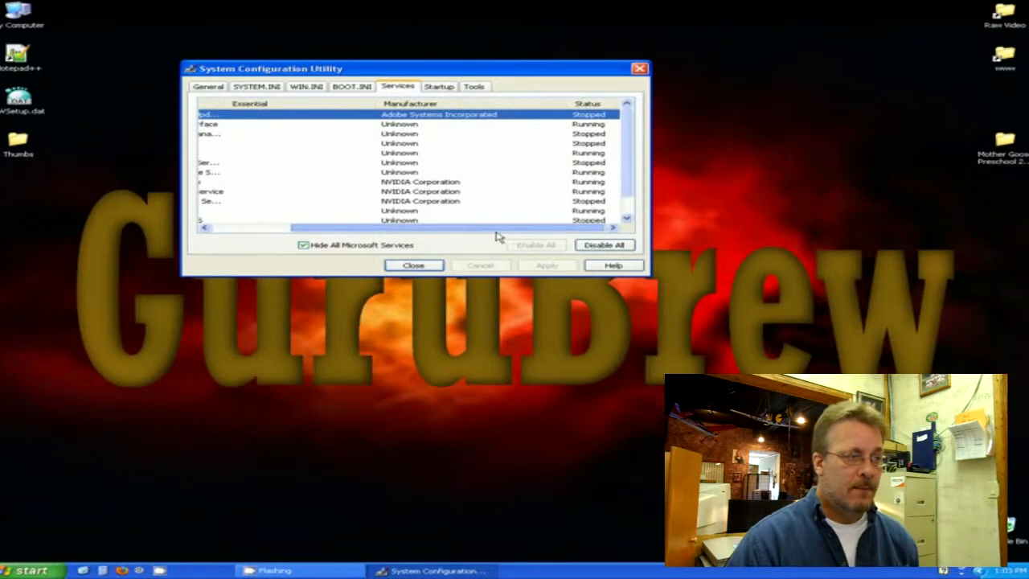
pyautogui.moveTo(424, 231)
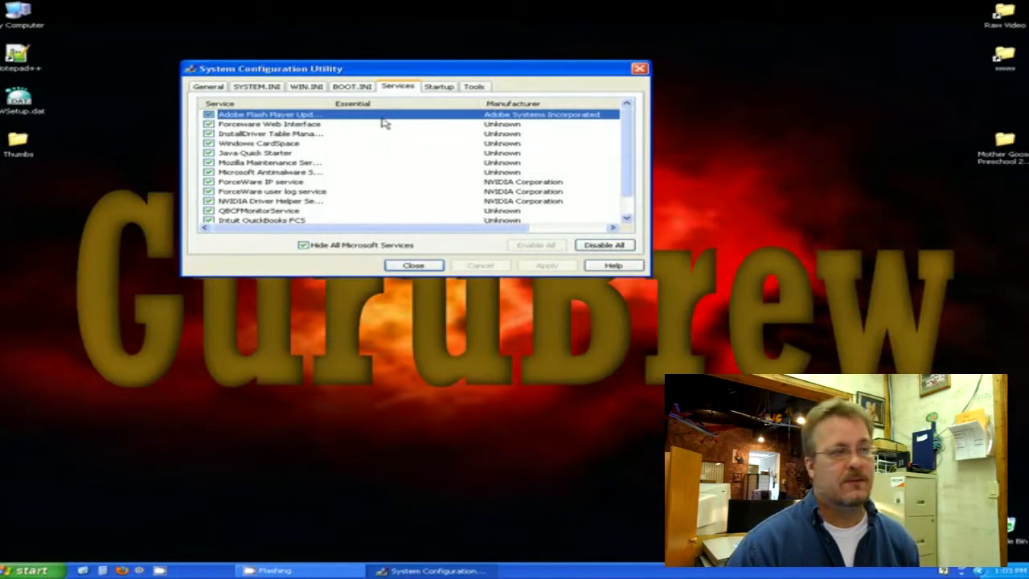
pyautogui.moveTo(366, 158)
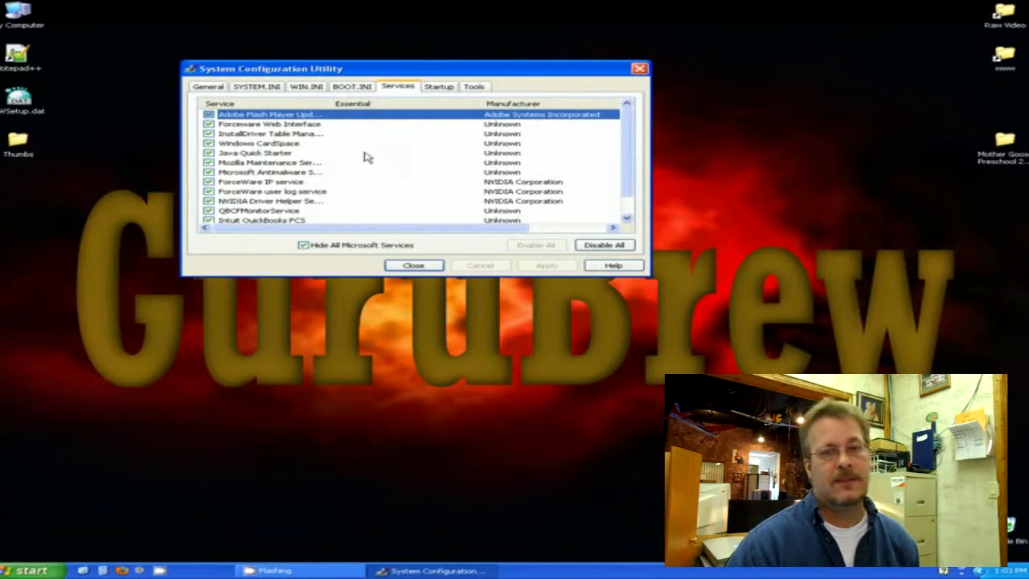